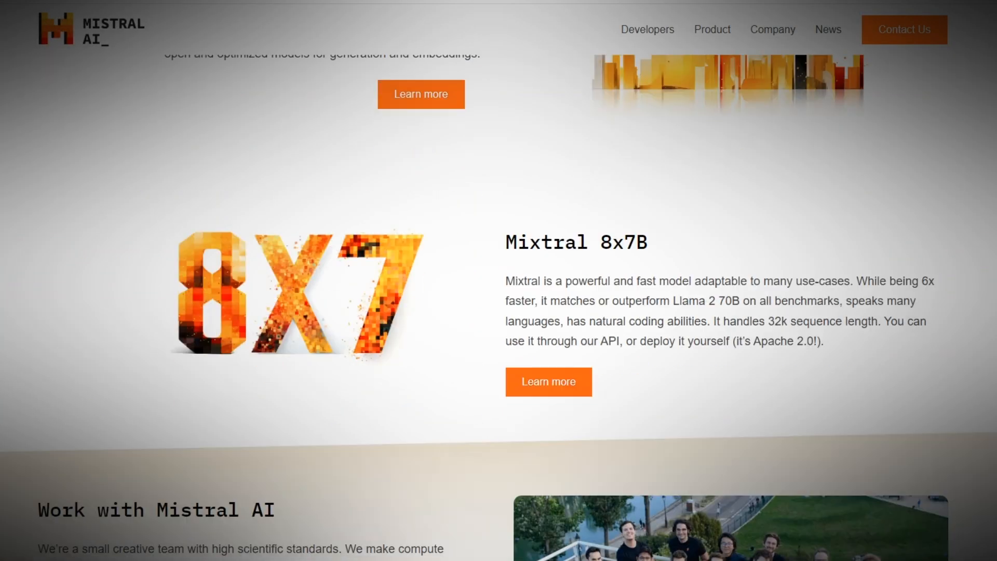
scroll("down", 3)
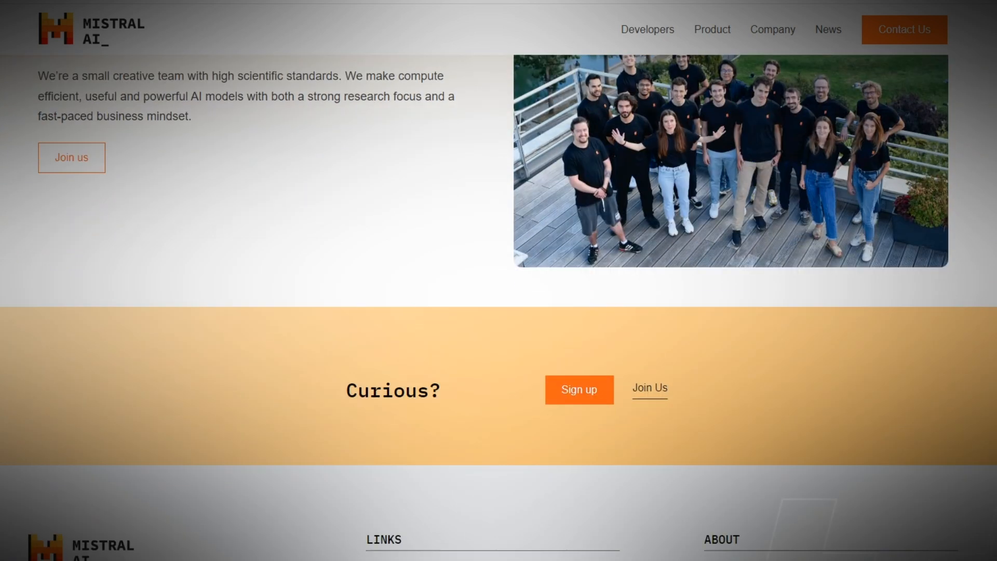